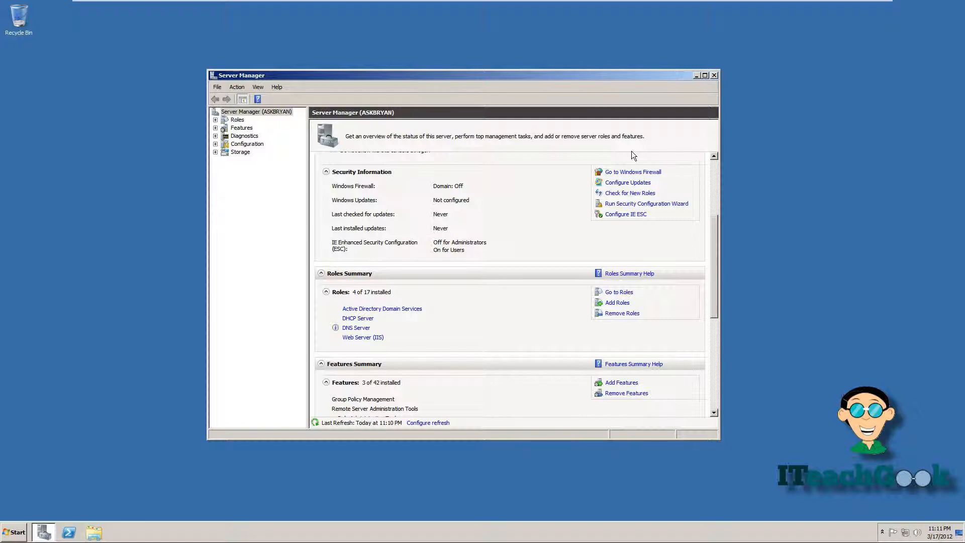
mouse_move(612, 302)
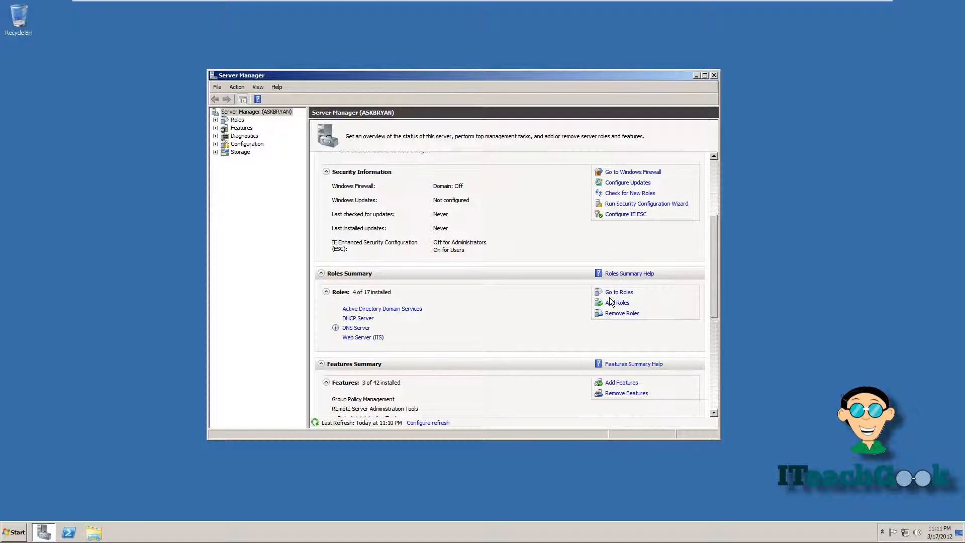
mouse_move(618, 302)
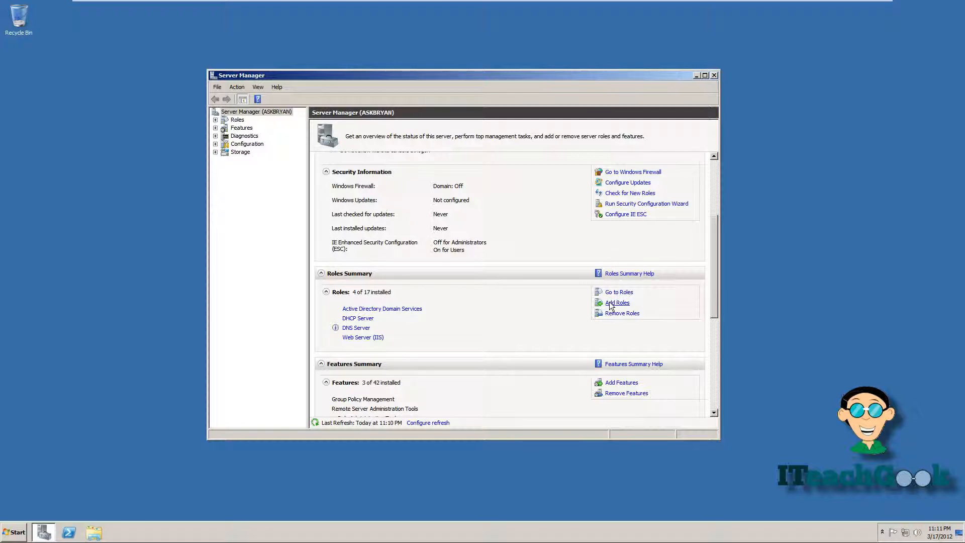
Step: Start the Add Roles Wizard and advance to the Select Server Roles page
left_click(617, 303)
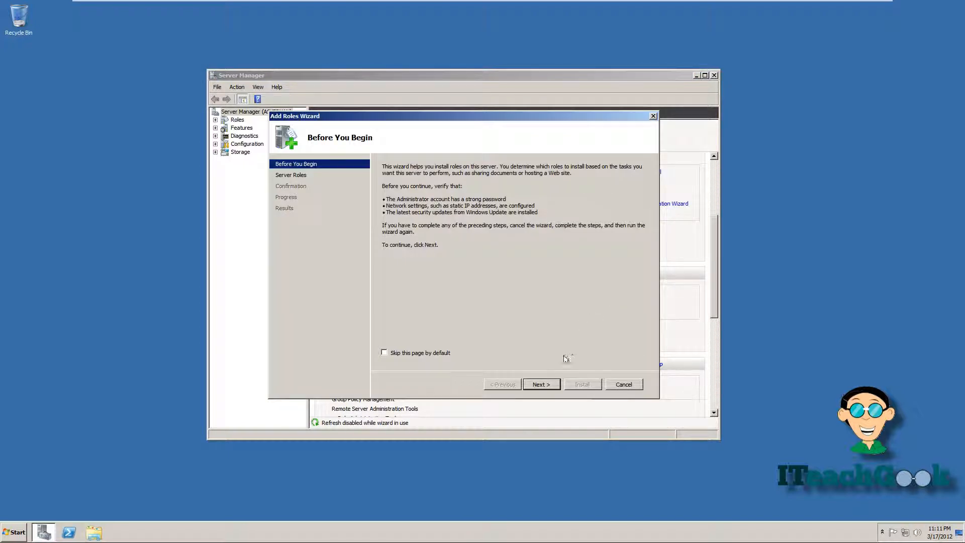
left_click(541, 384)
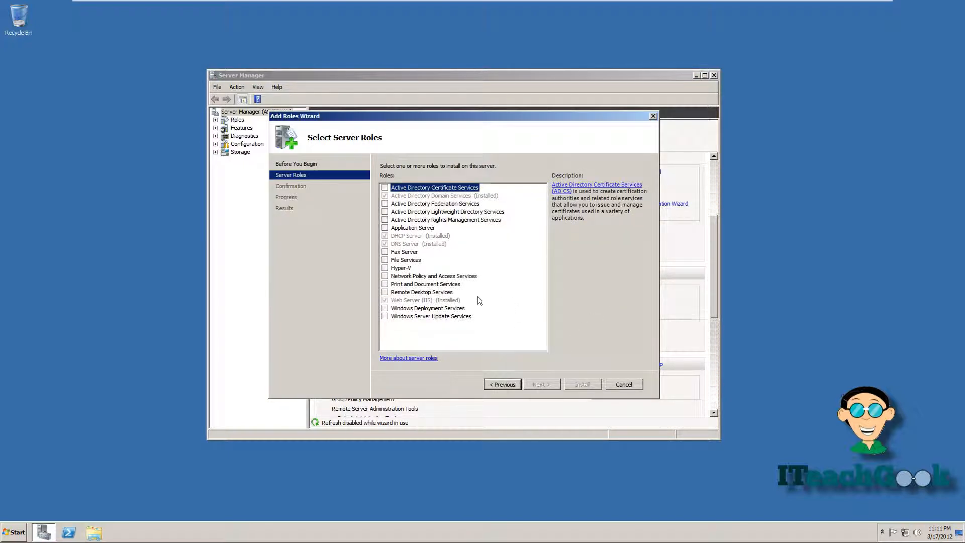
mouse_move(424, 246)
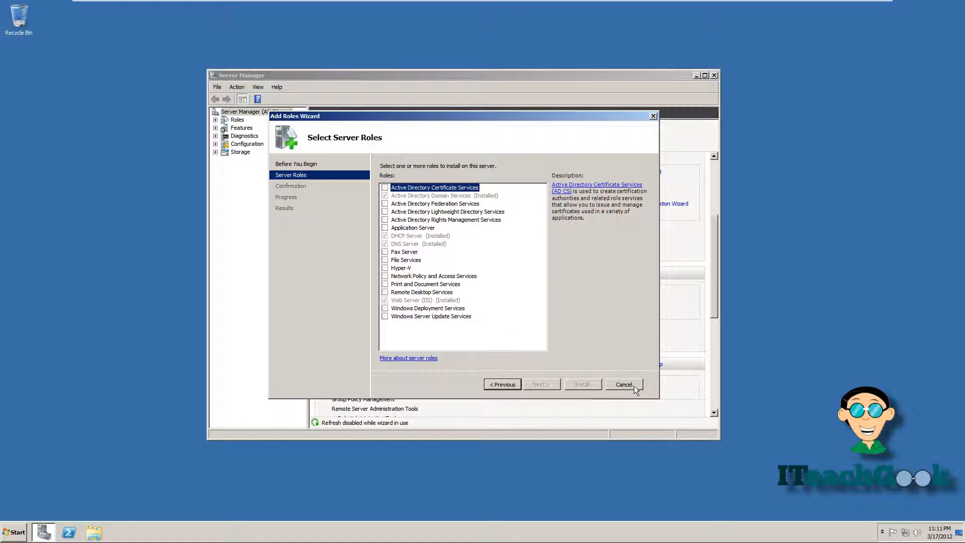
Step: Cancel the roles wizard and launch DNS Manager from Administrative Tools
left_click(624, 384)
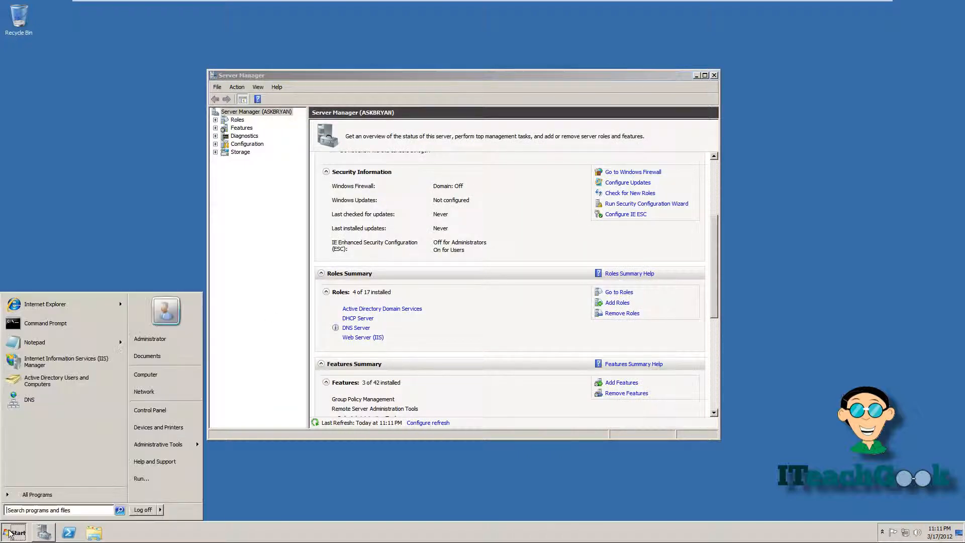
mouse_move(158, 443)
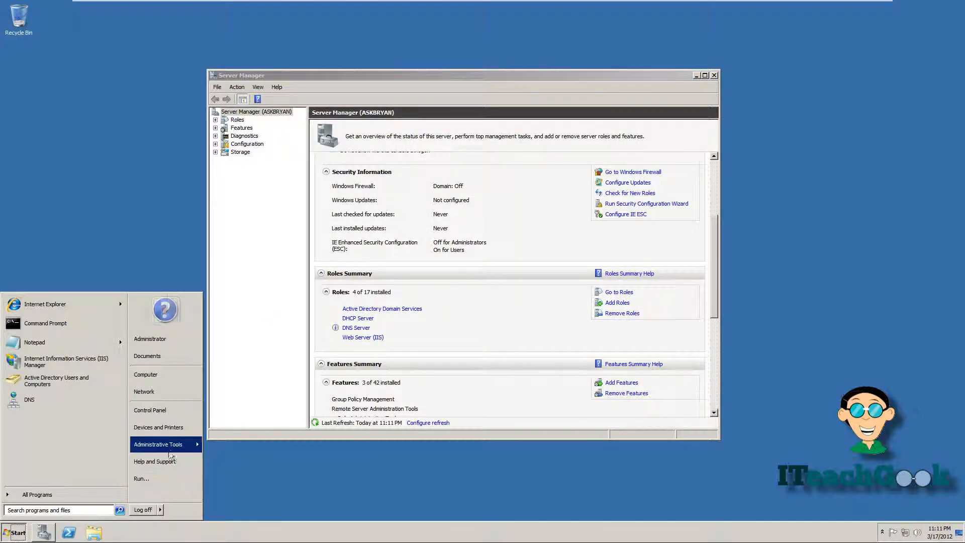
left_click(158, 443)
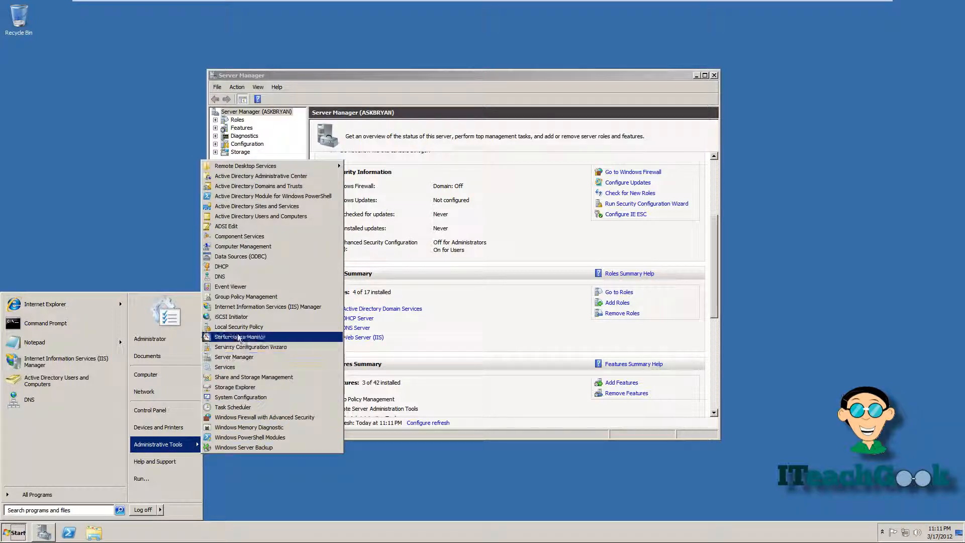
left_click(221, 276)
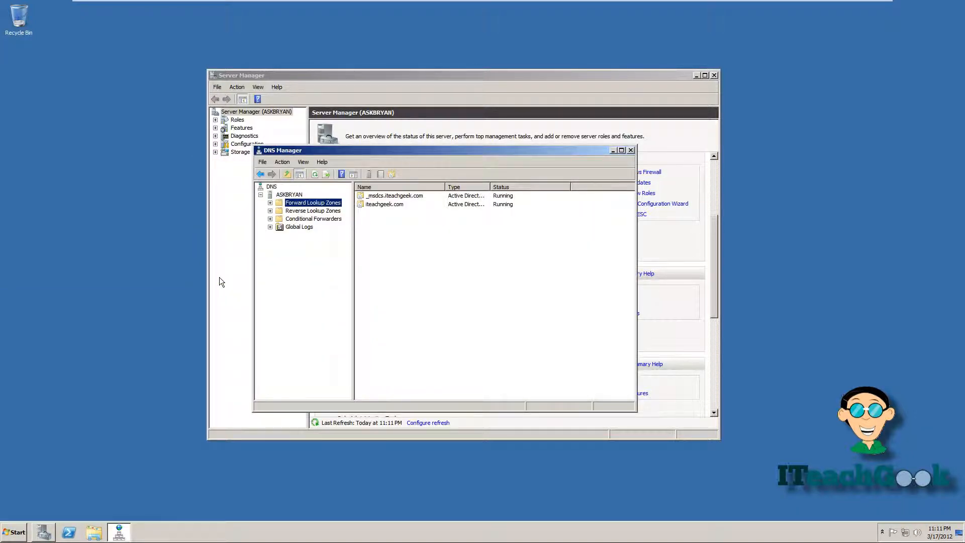
mouse_move(297, 213)
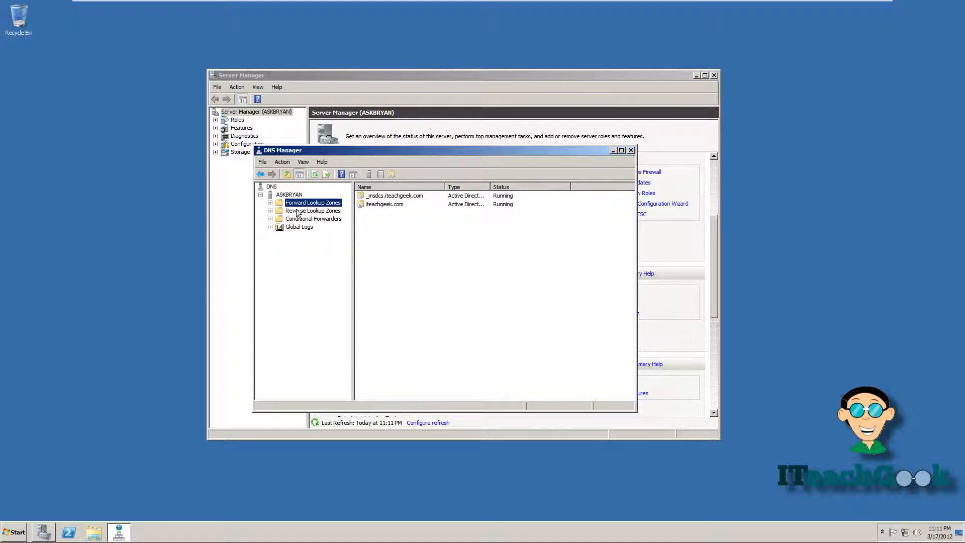
Step: Browse Reverse Lookup Zones and Conditional Forwarders, then show the iteachgeek.com forward zone records
left_click(312, 210)
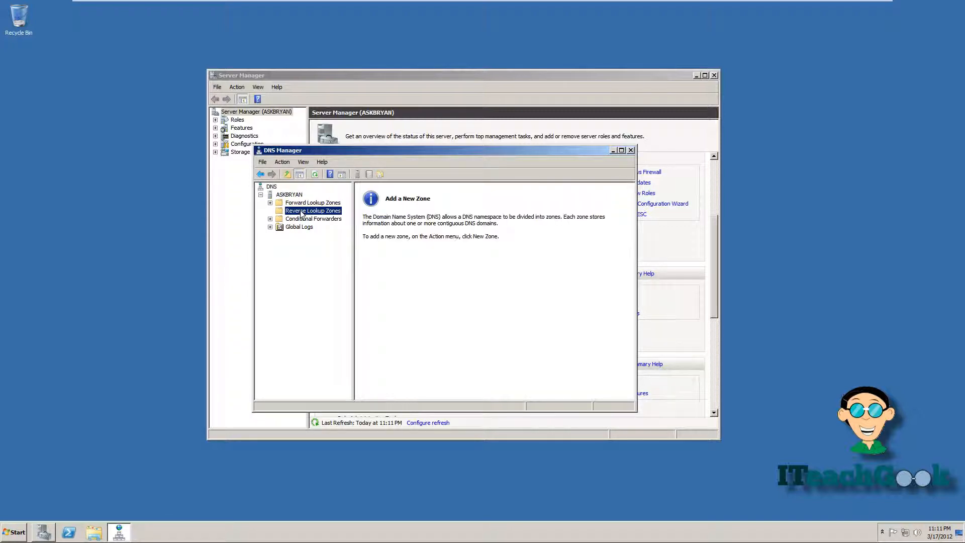
left_click(314, 219)
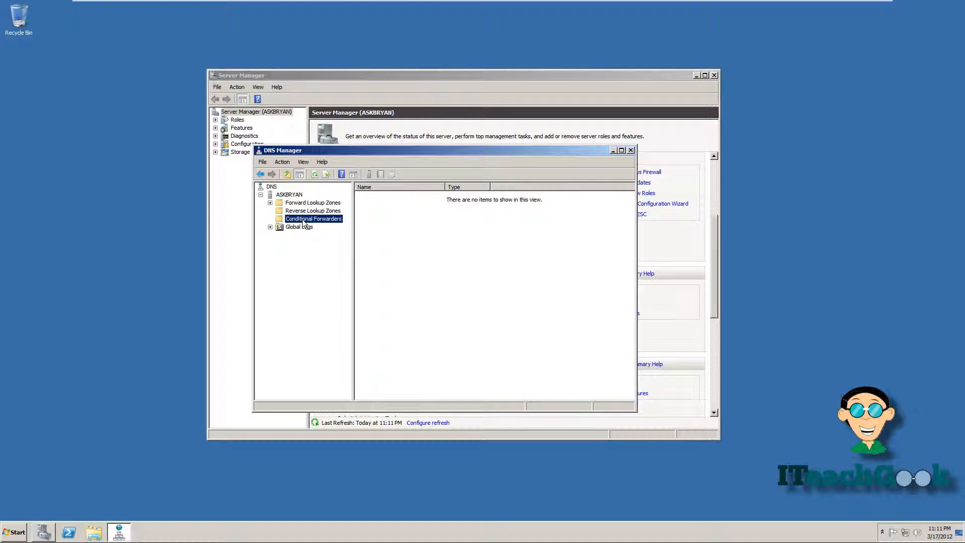
left_click(313, 203)
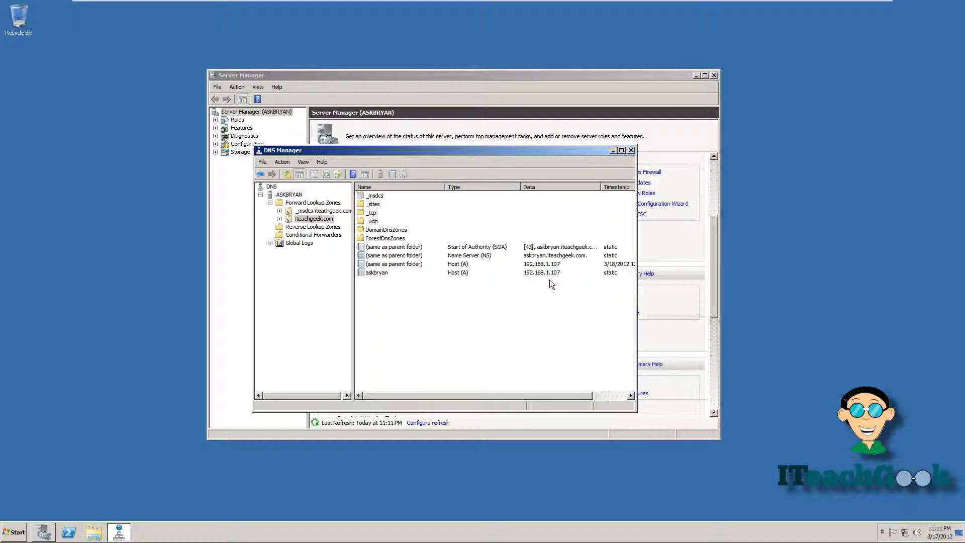
mouse_move(493, 273)
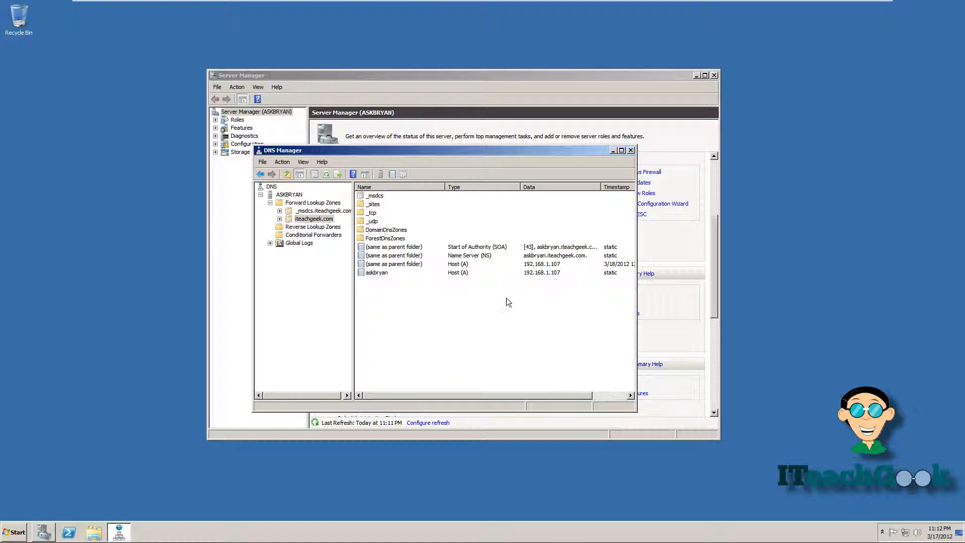
mouse_move(478, 308)
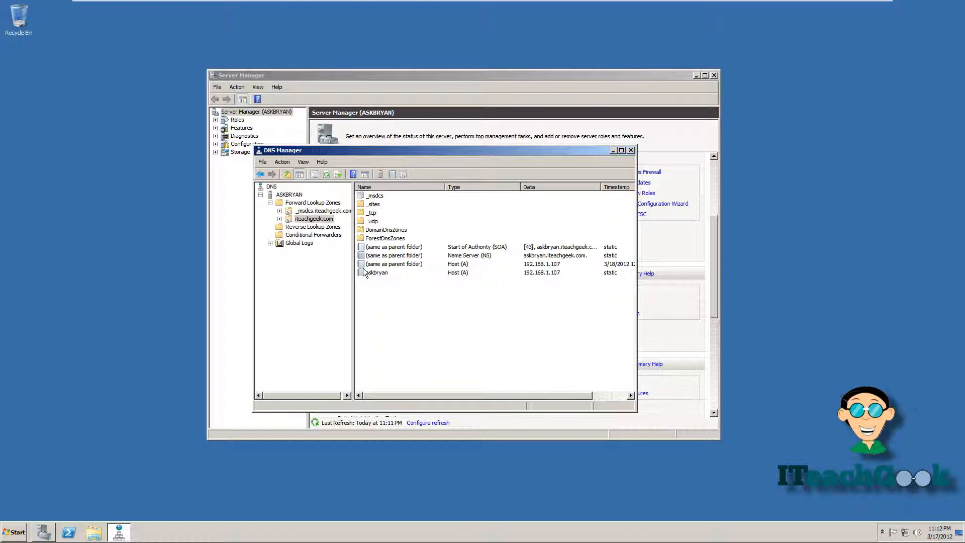
mouse_move(599, 278)
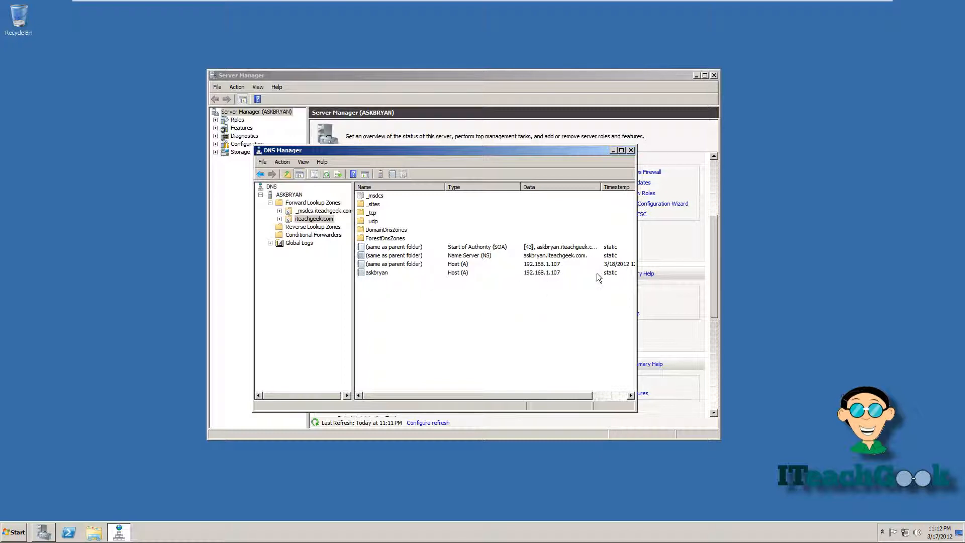
mouse_move(564, 287)
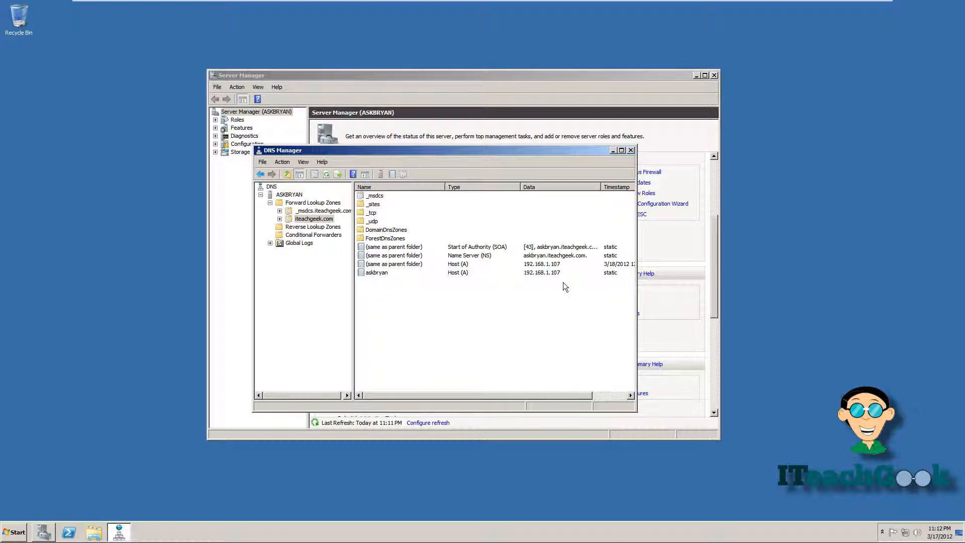
mouse_move(544, 279)
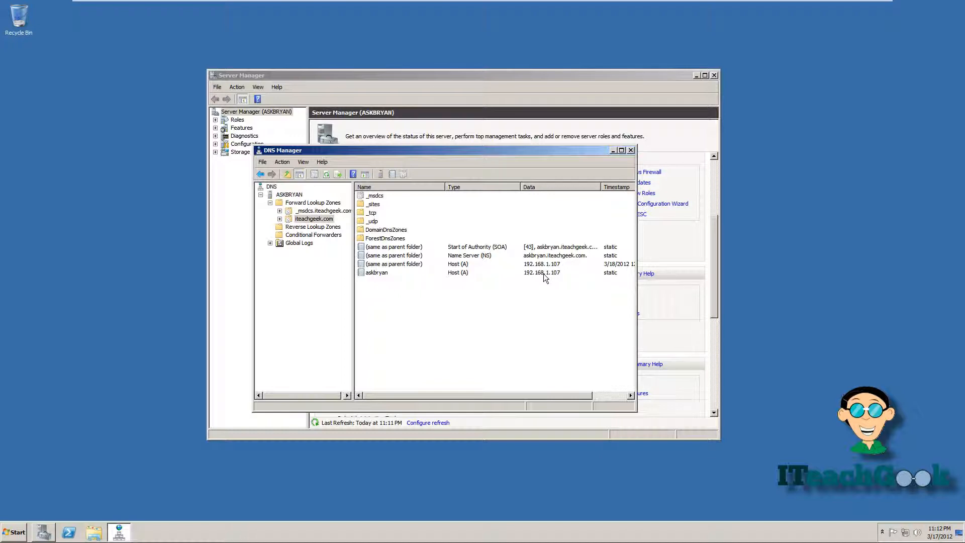
mouse_move(509, 278)
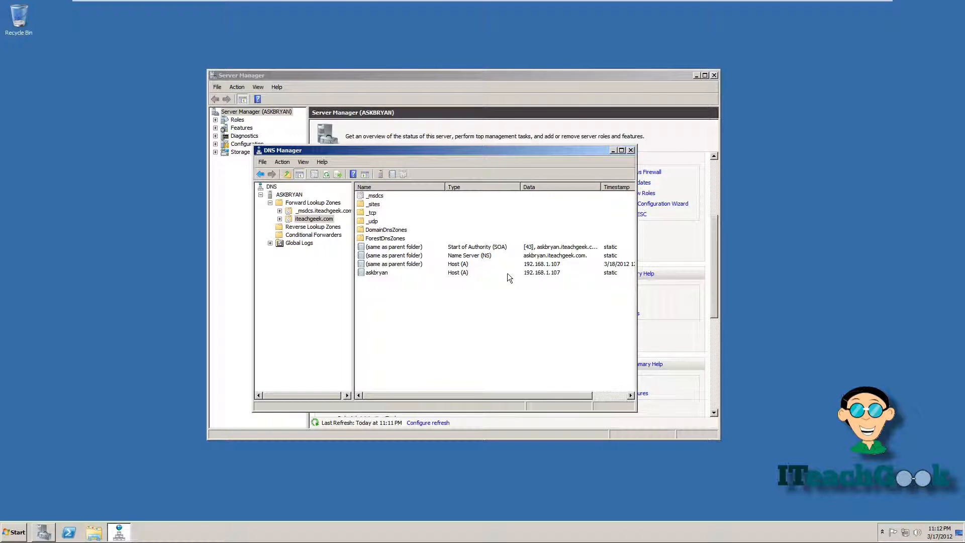
mouse_move(545, 283)
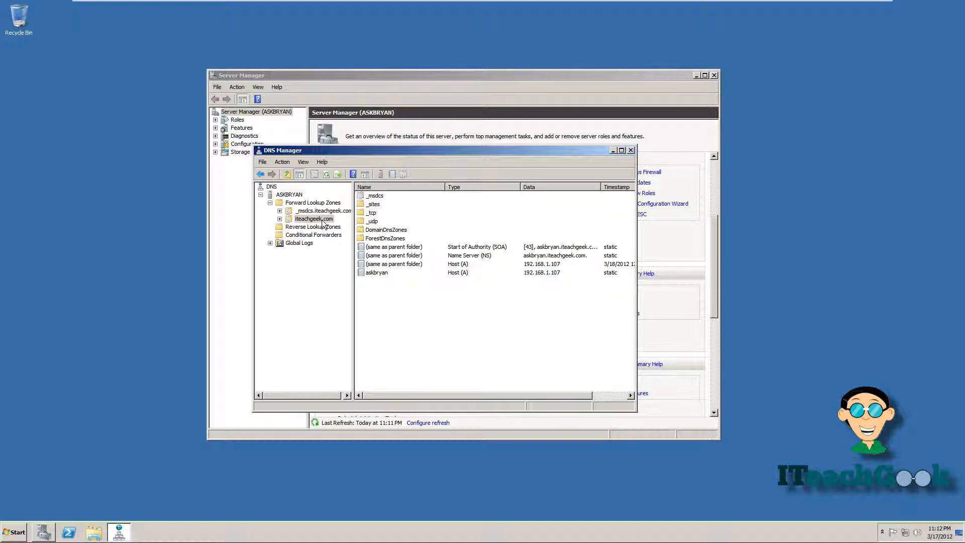
Step: Begin a new host (A) record named test in the iteachgeek.com zone
right_click(313, 219)
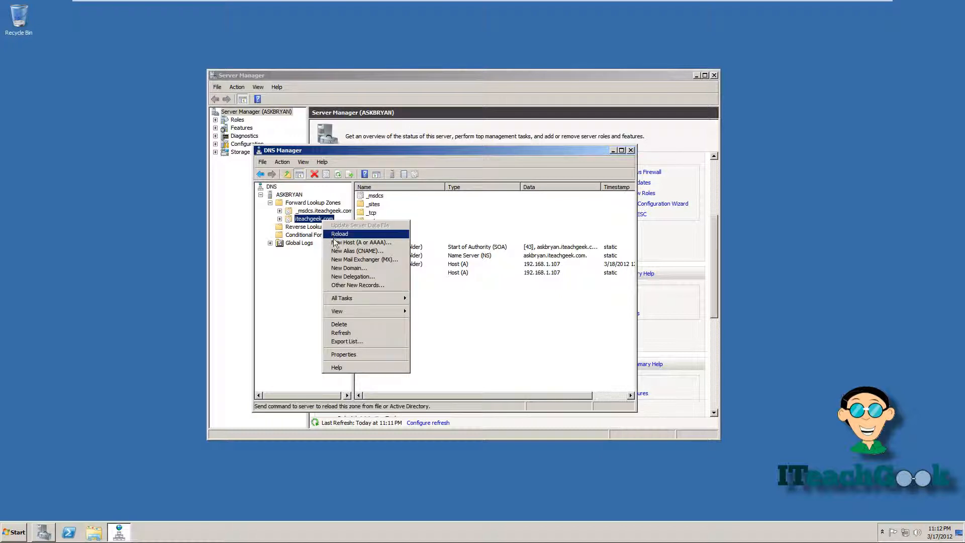
left_click(363, 242)
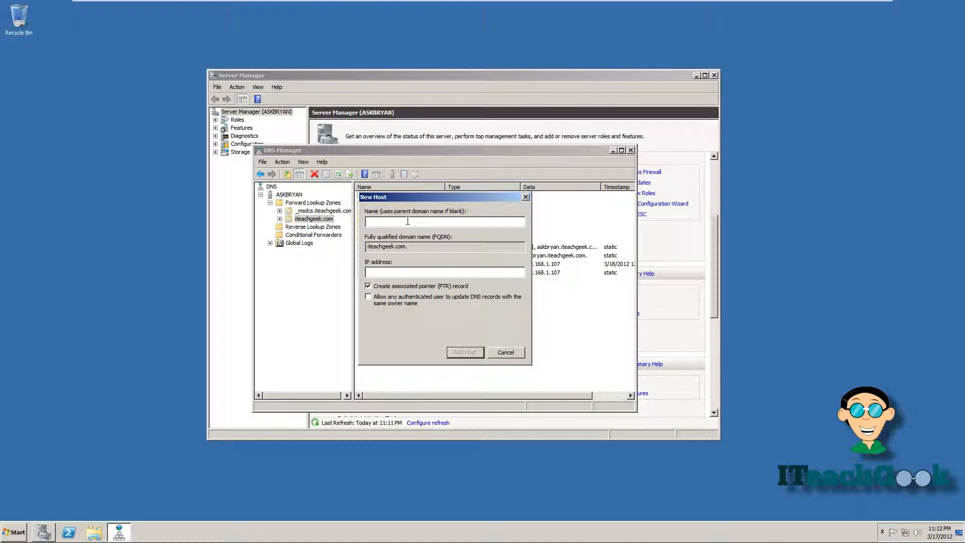
type("test")
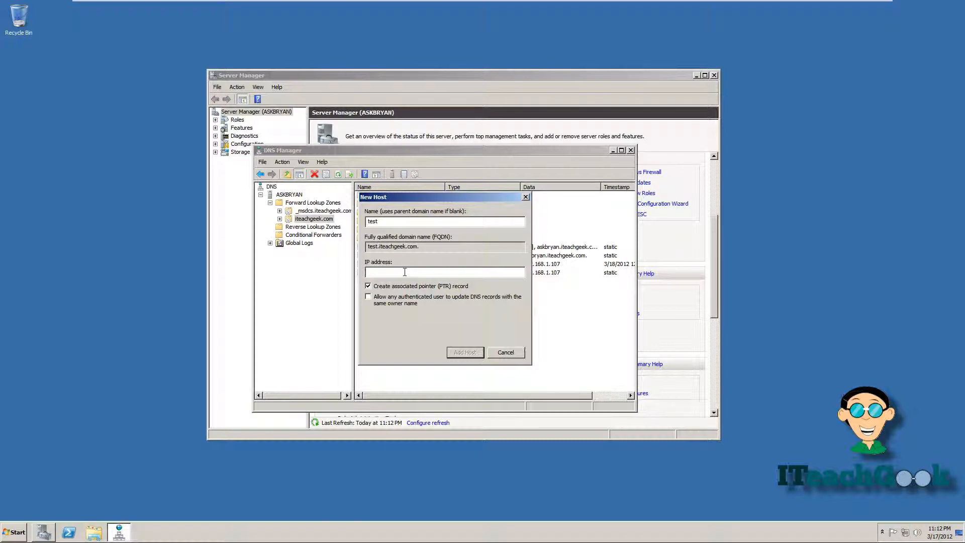
mouse_move(456, 222)
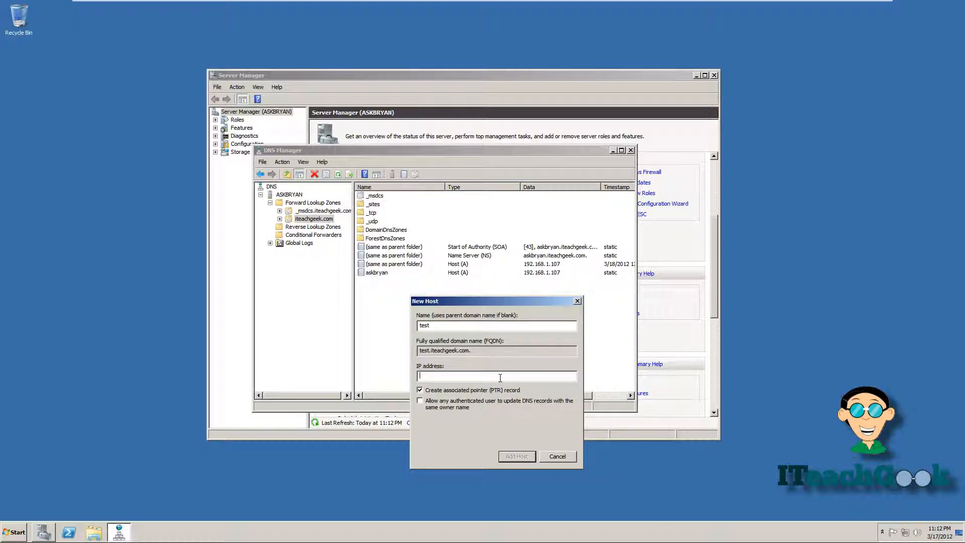
Step: Set the IP to 192.168.1.107, skip the PTR record, and add the host
type("192")
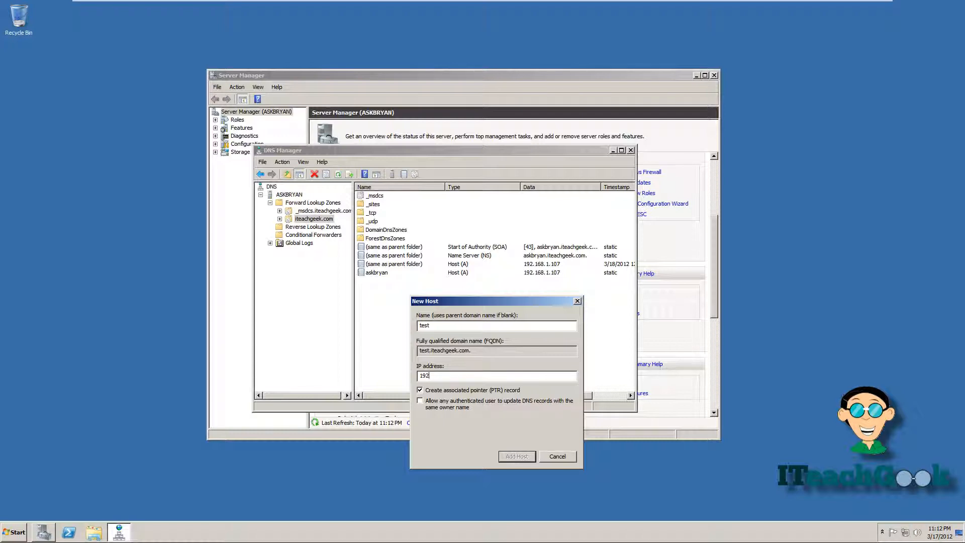
type(".")
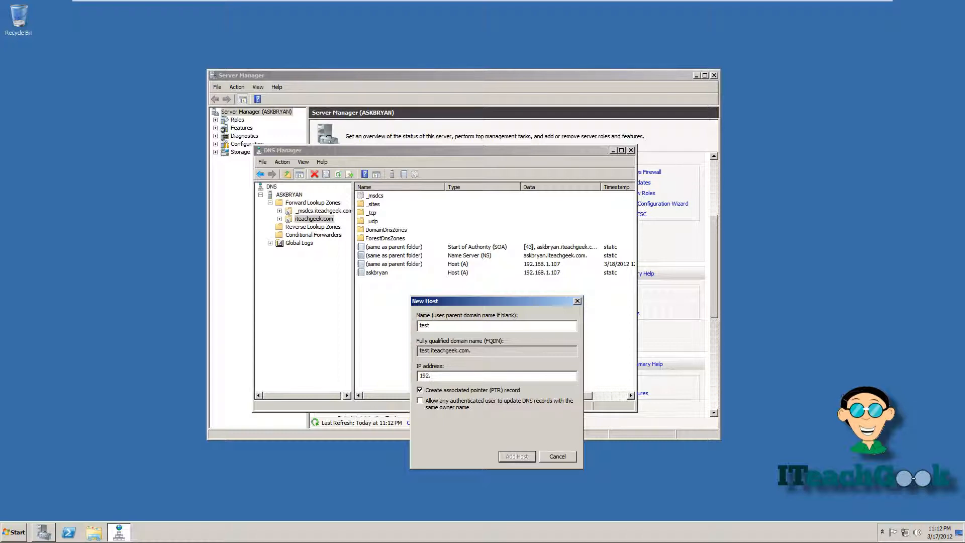
type("168")
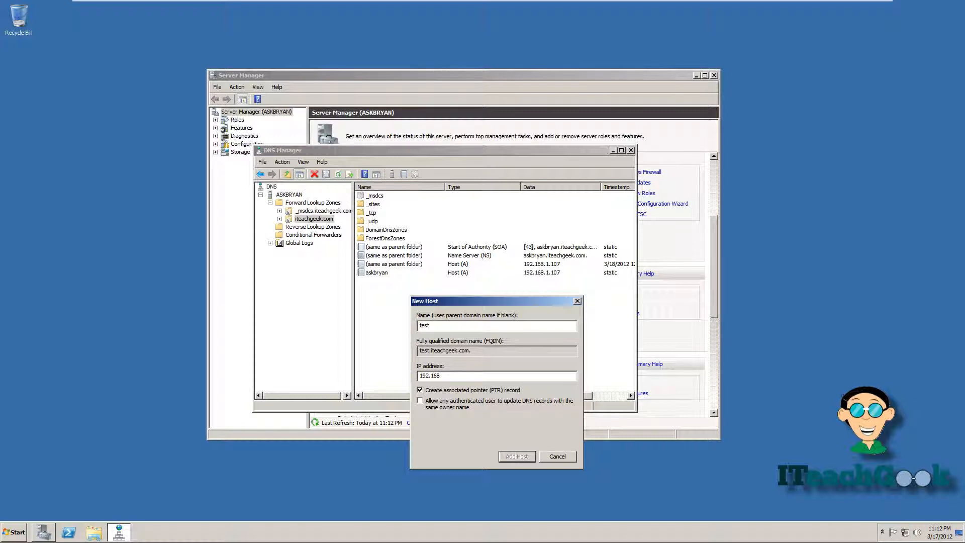
type(".1")
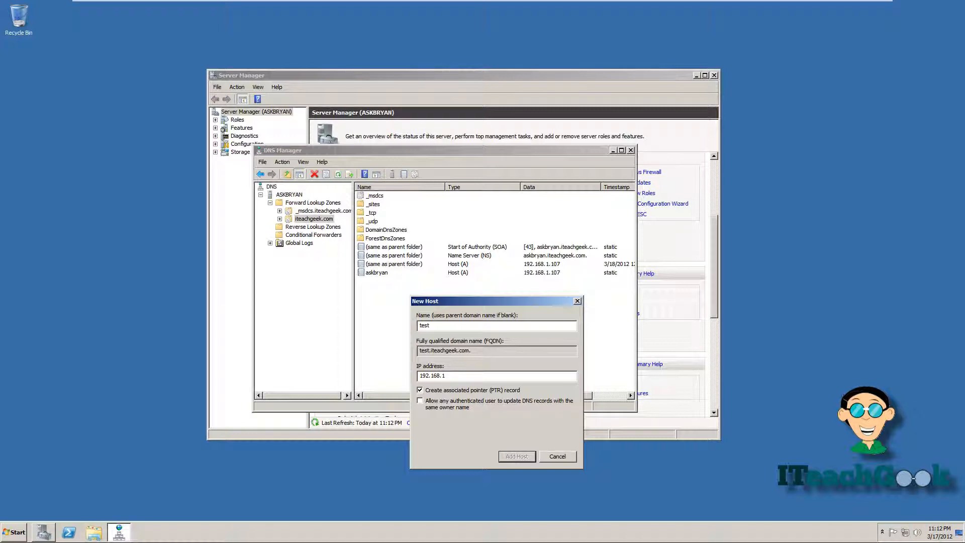
type("0")
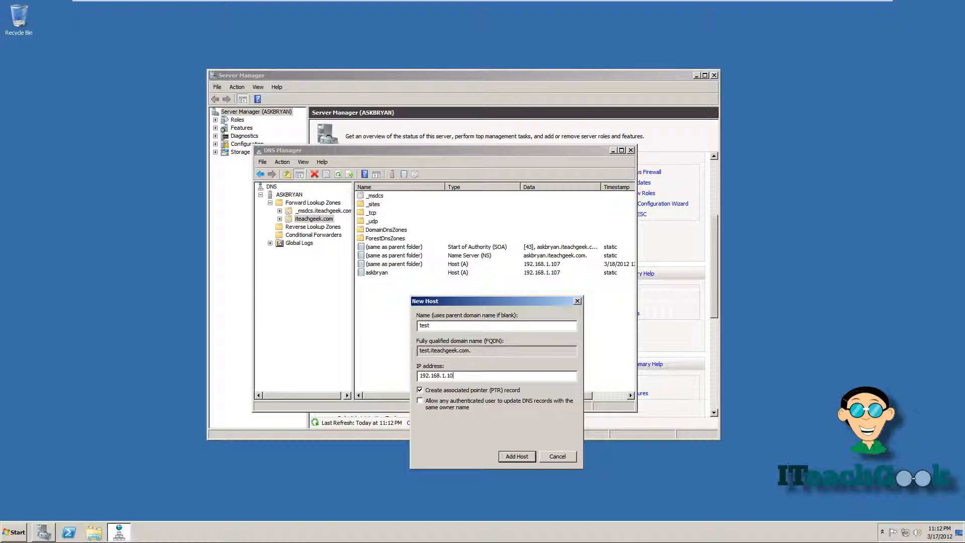
type("7")
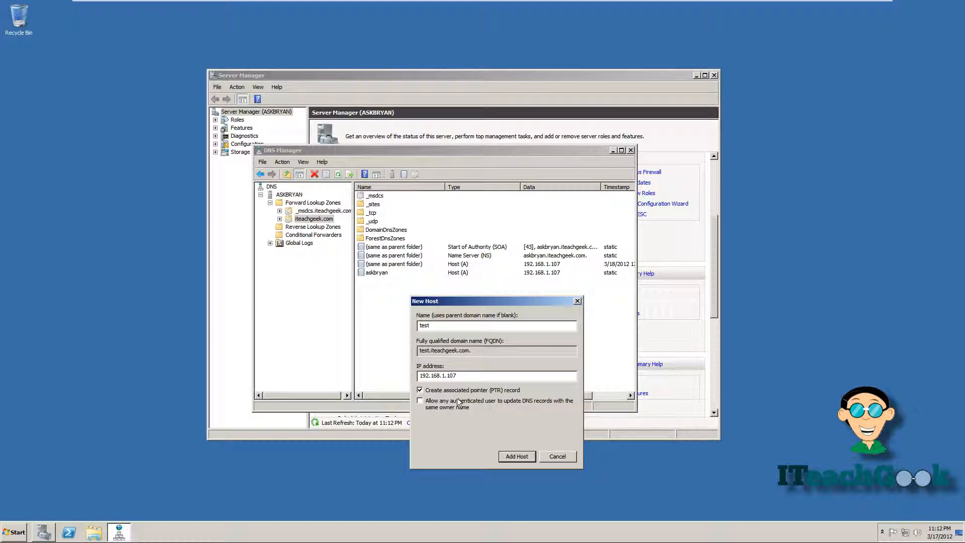
left_click(420, 390)
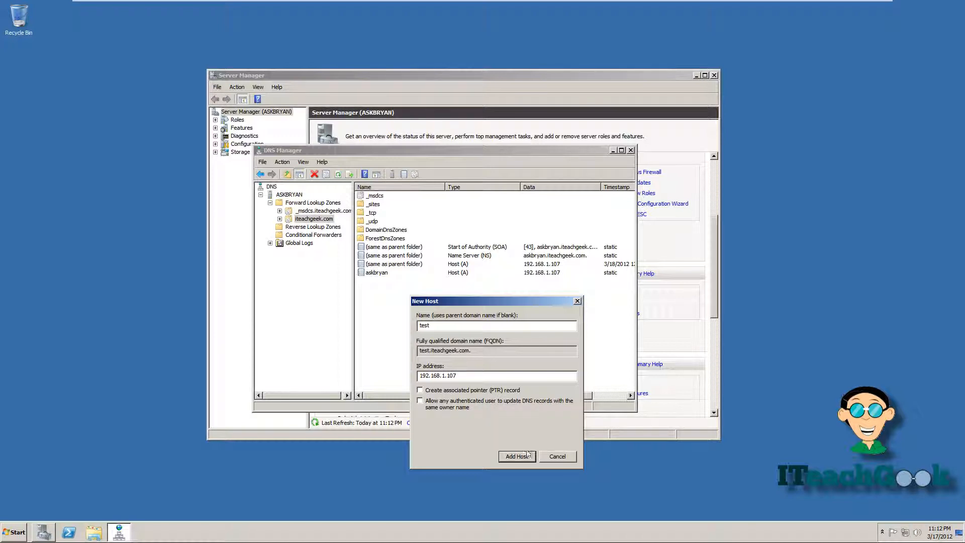
left_click(516, 457)
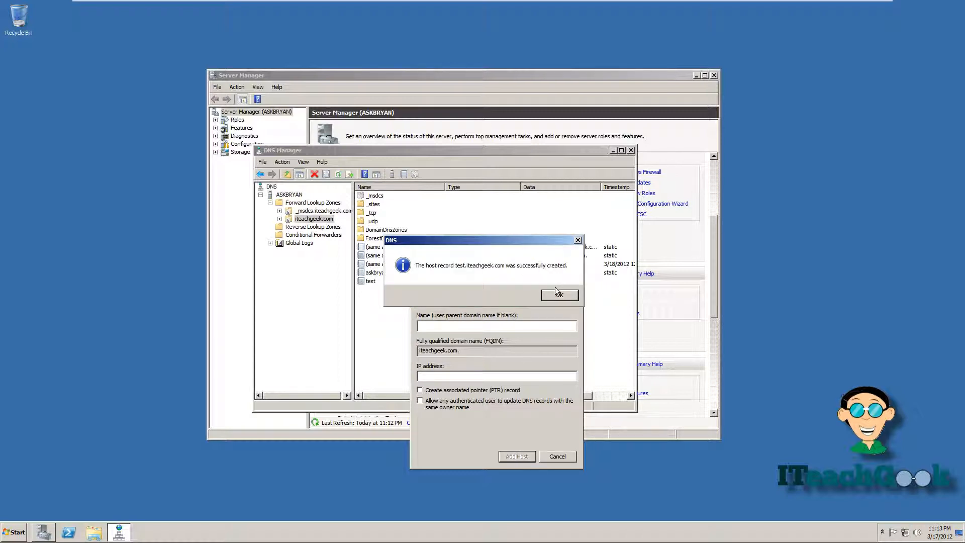
left_click(559, 294)
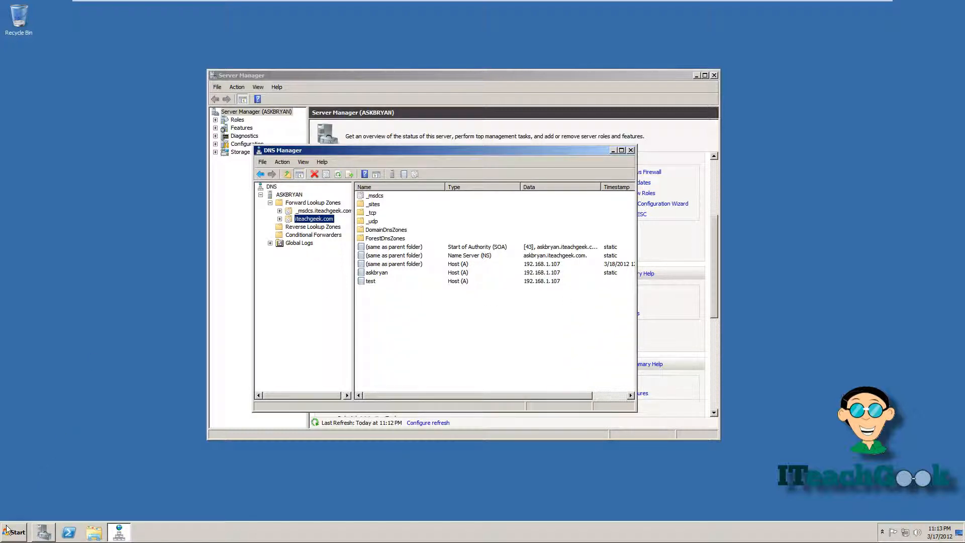
Step: Launch Command Prompt via Start > Run with cmd
left_click(13, 532)
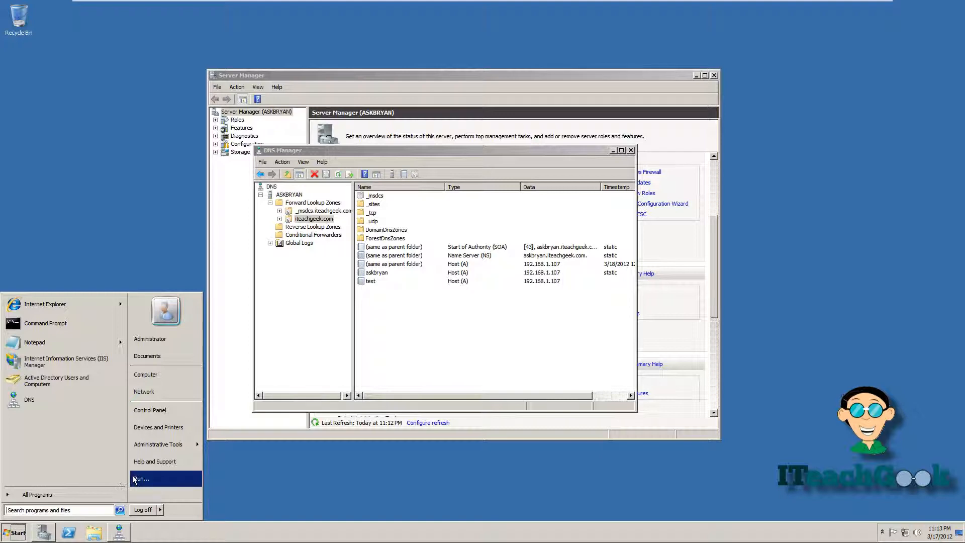
left_click(141, 478)
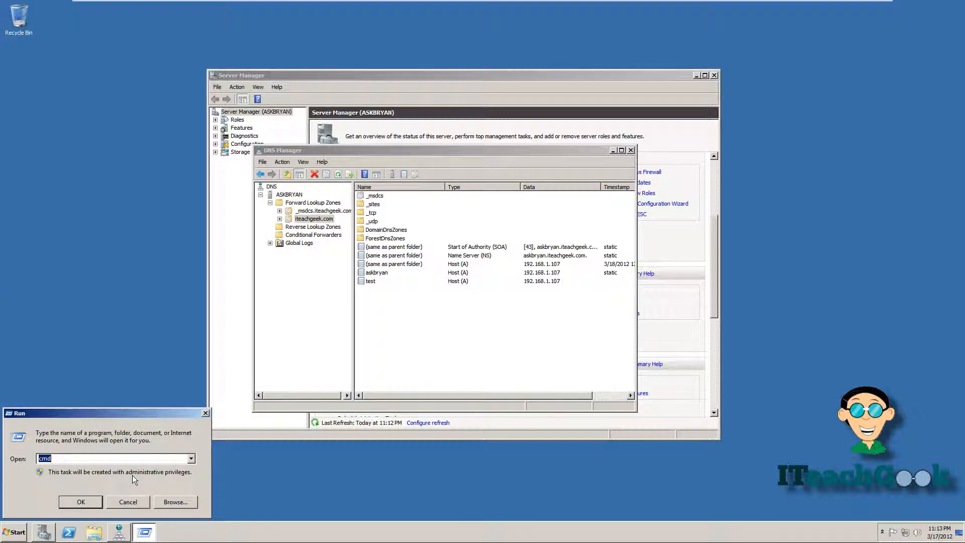
left_click(81, 502)
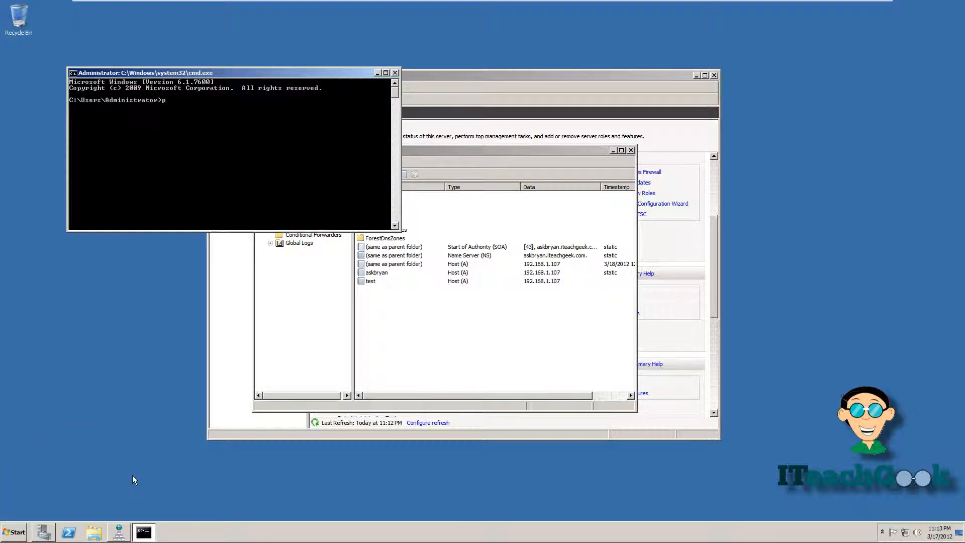
Step: Ping test.iteachgeek.com, confirming it resolves to 192.168.1.107 with four replies, then close the console
type("ing")
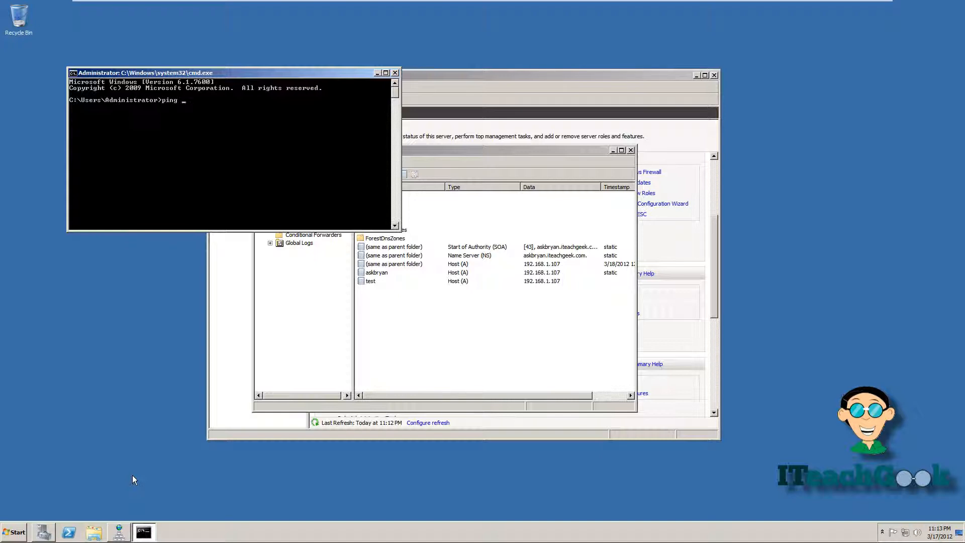
type("test")
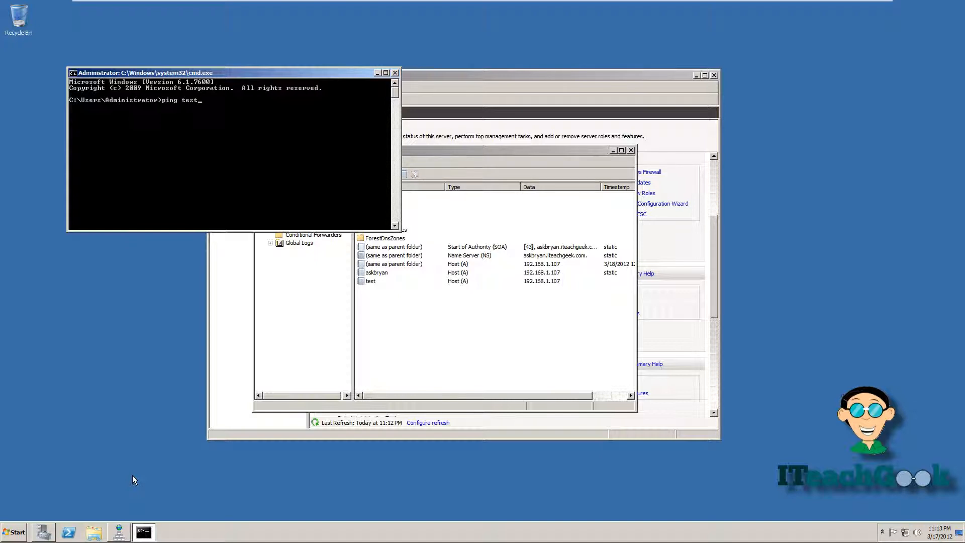
type(".itea")
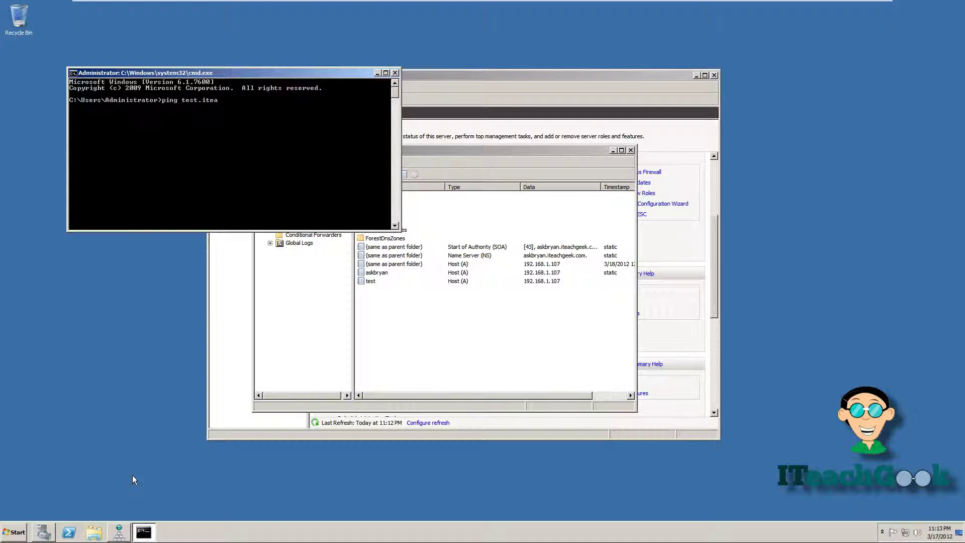
type("hg")
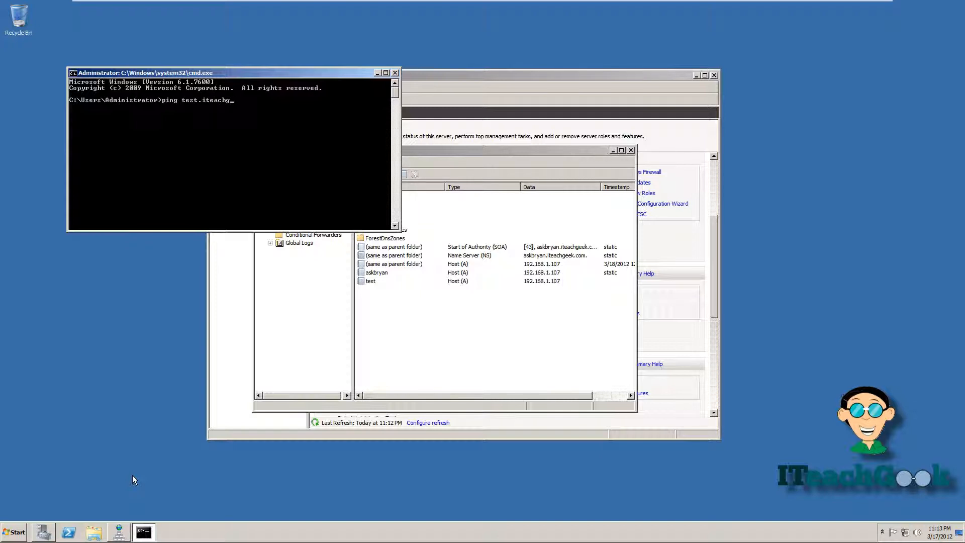
type("eek.")
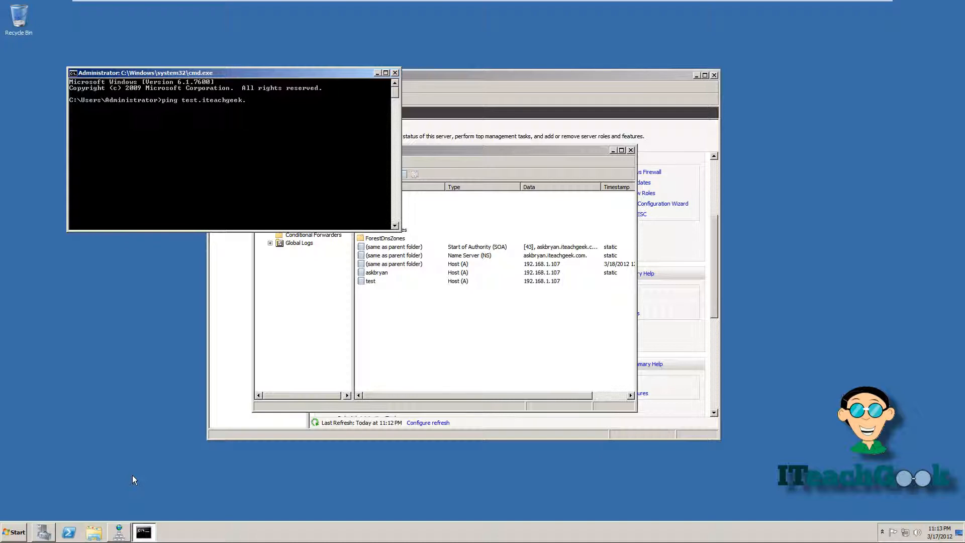
key("Return")
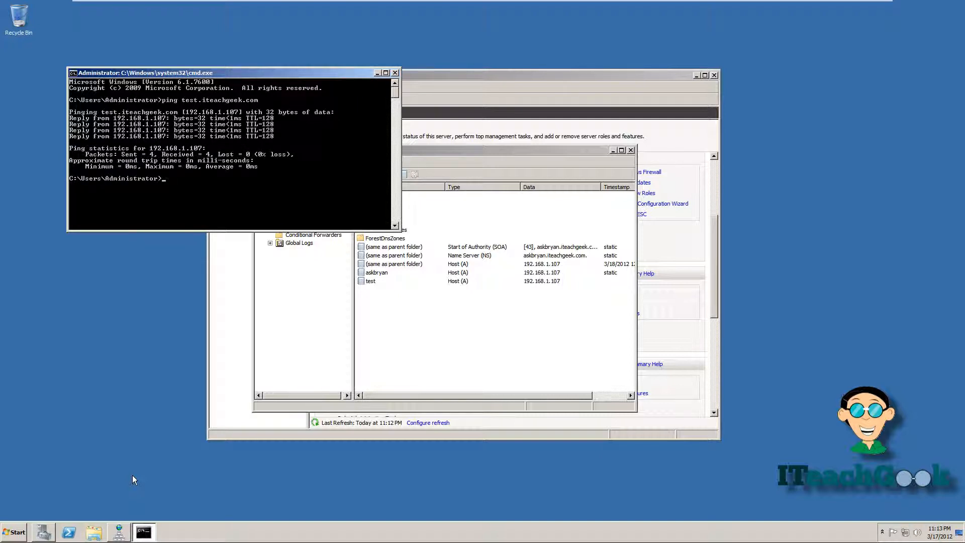
mouse_move(140, 361)
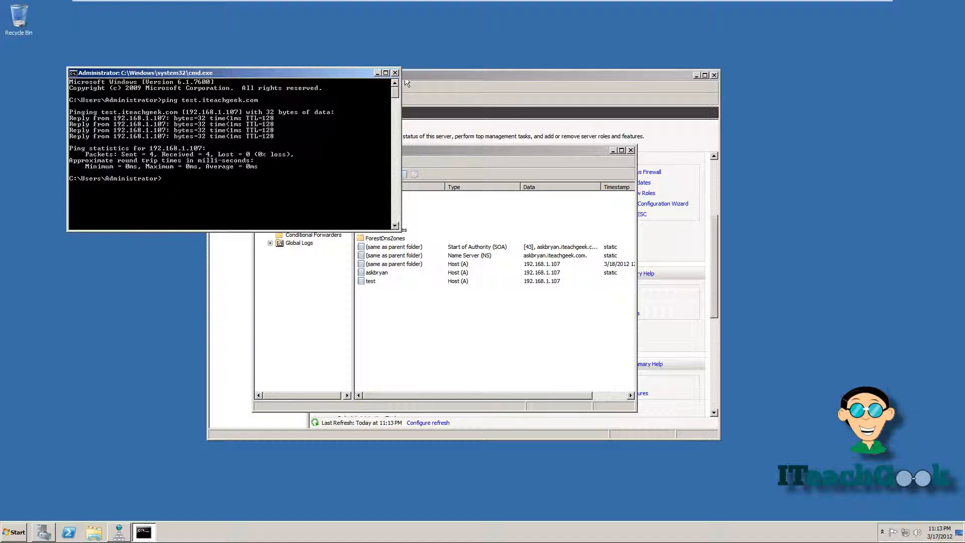
mouse_move(383, 301)
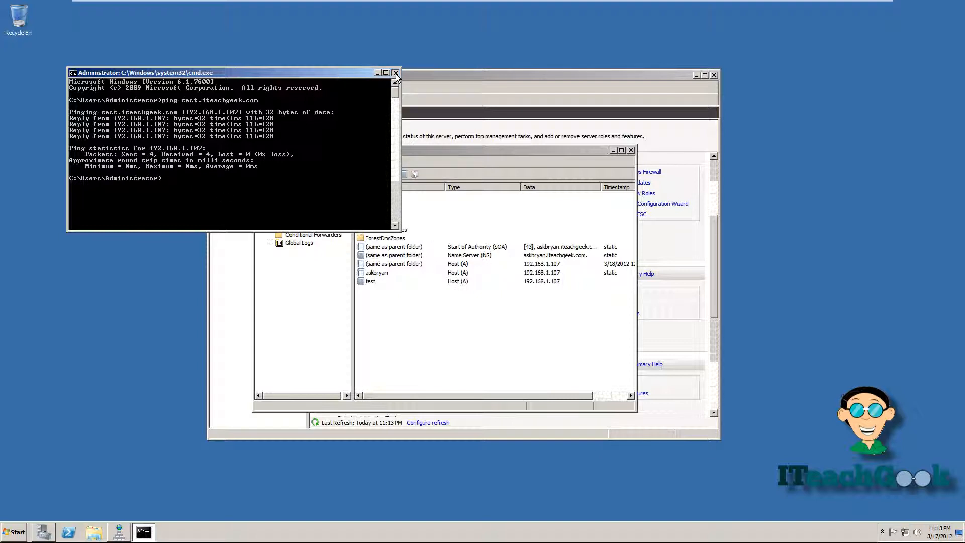
left_click(396, 73)
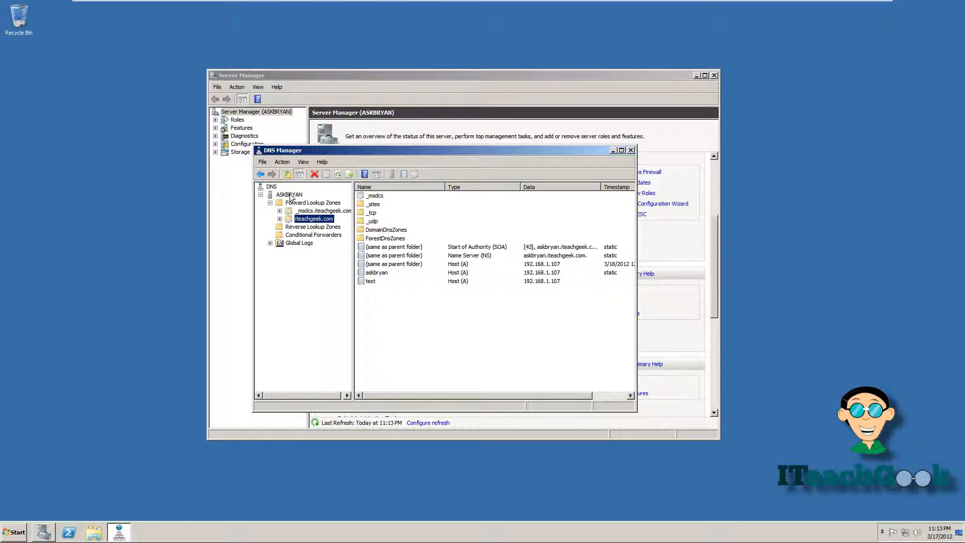
Step: Select the ASKBRYAN server node and bring up its Properties from the context menu
left_click(290, 194)
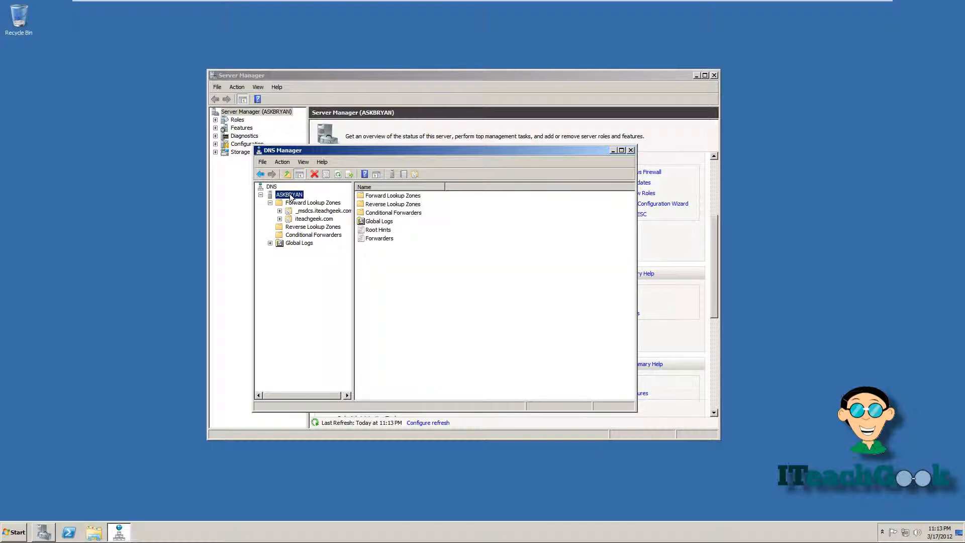
right_click(290, 194)
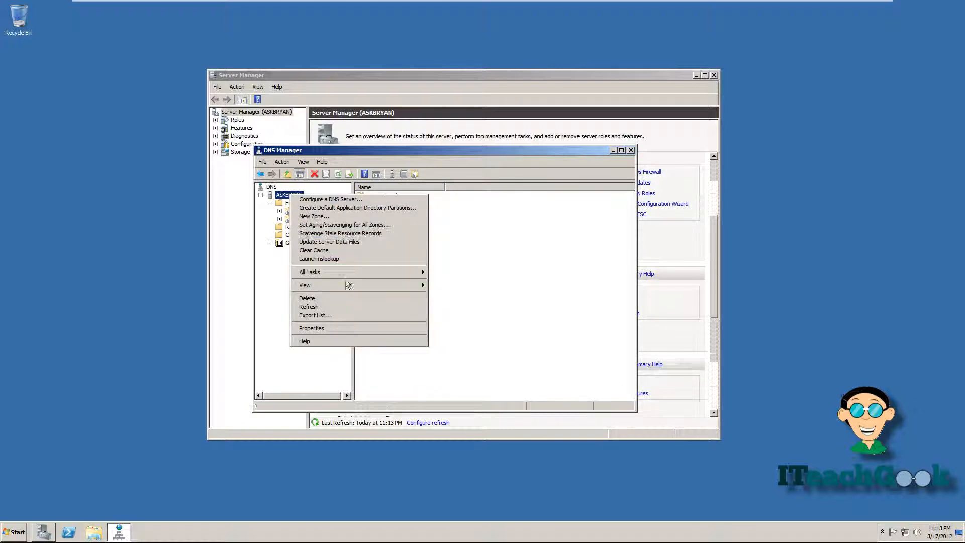
mouse_move(345, 315)
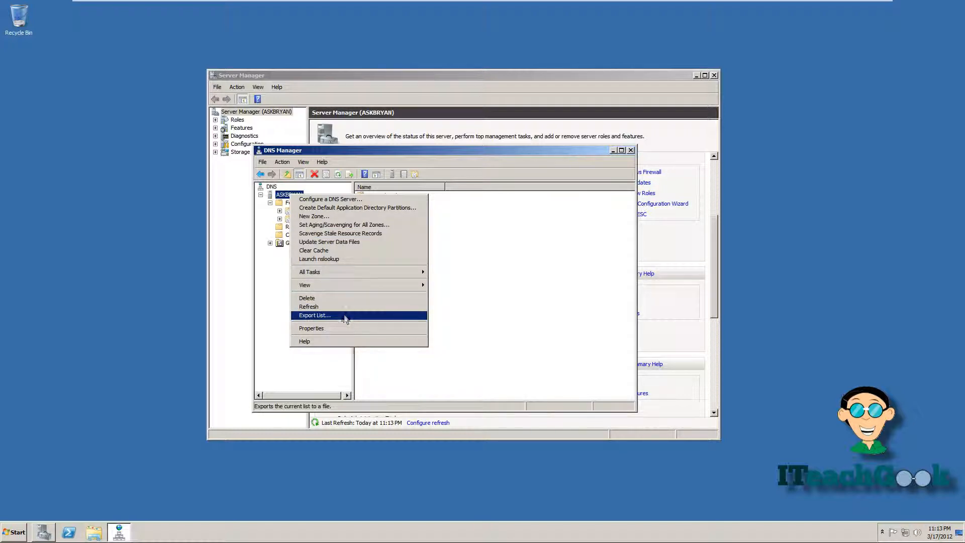
left_click(311, 328)
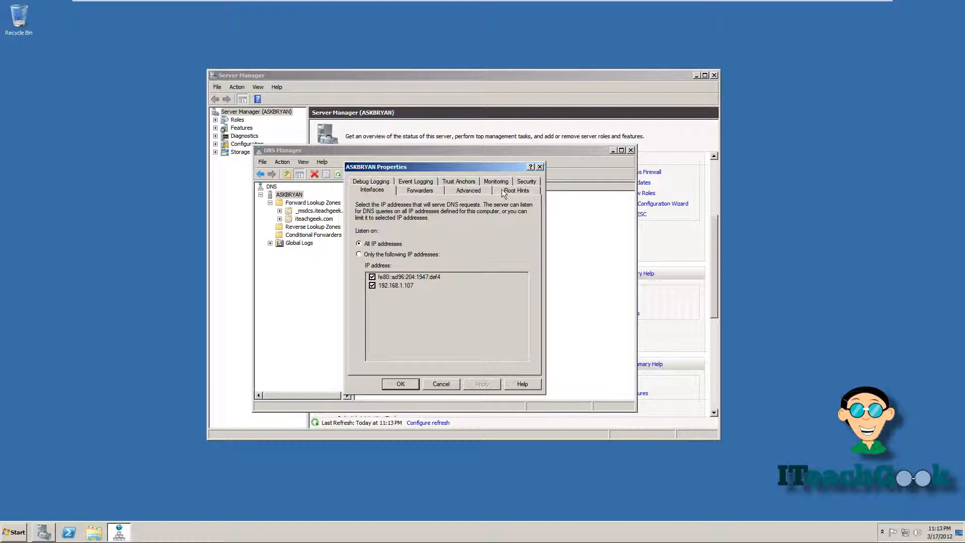
Step: Review the Root Hints list of root-servers.net name servers, then close the server properties
left_click(516, 190)
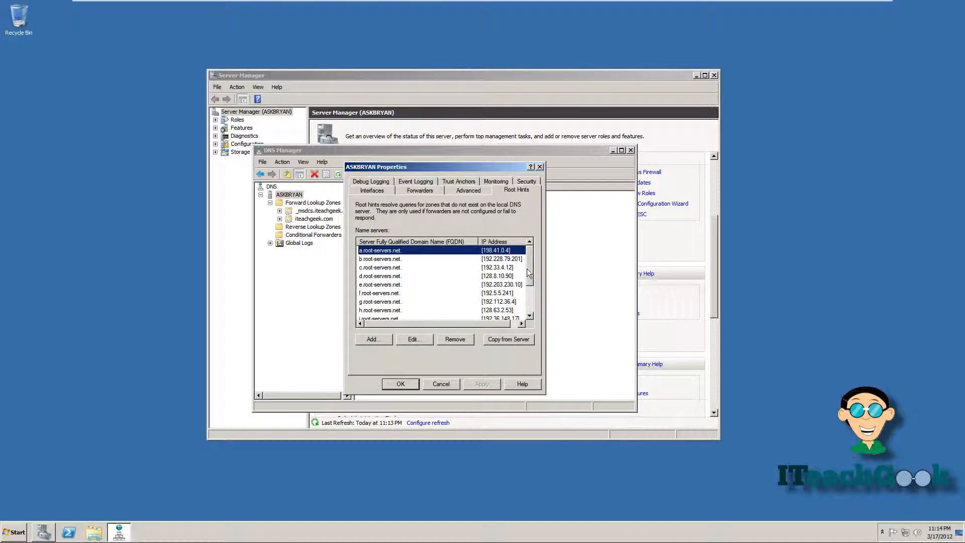
mouse_move(531, 270)
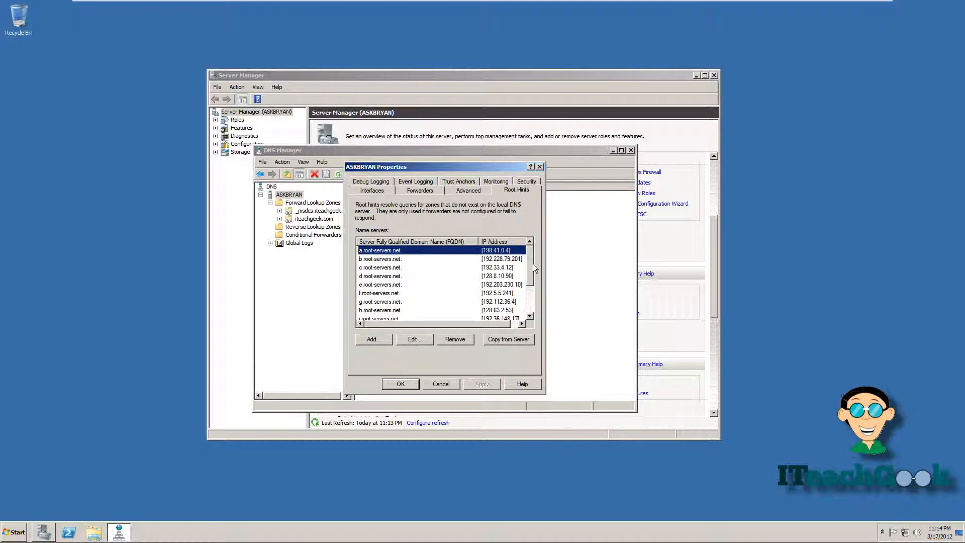
scroll("down", 3)
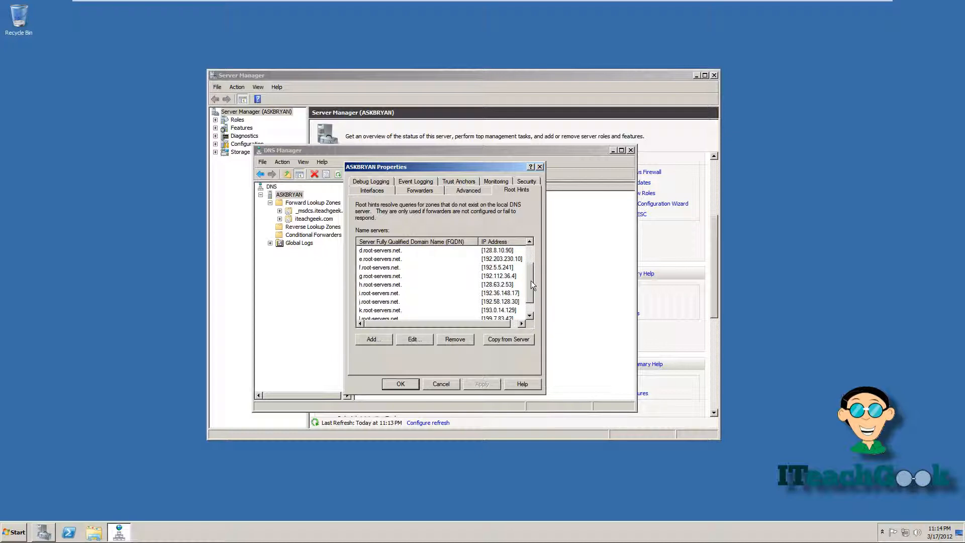
scroll("up", 3)
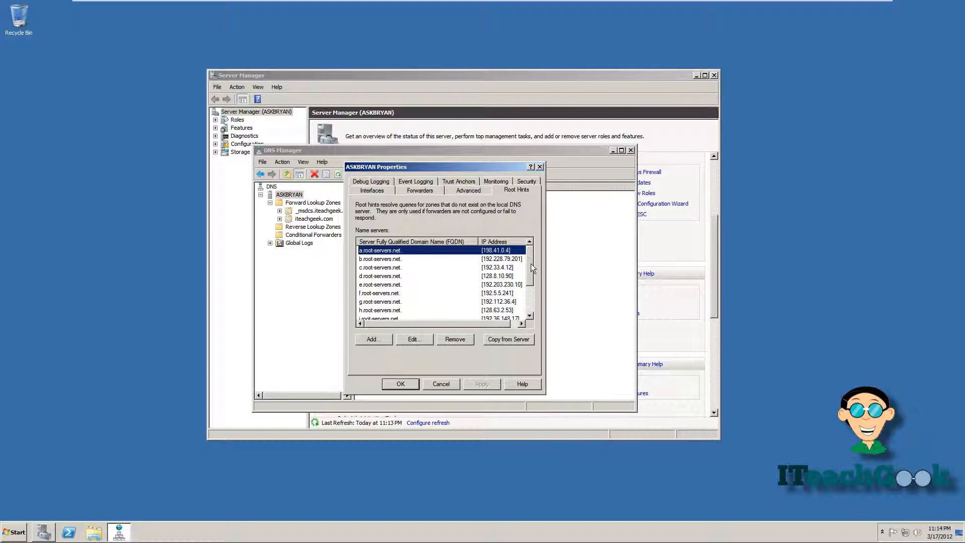
mouse_move(544, 174)
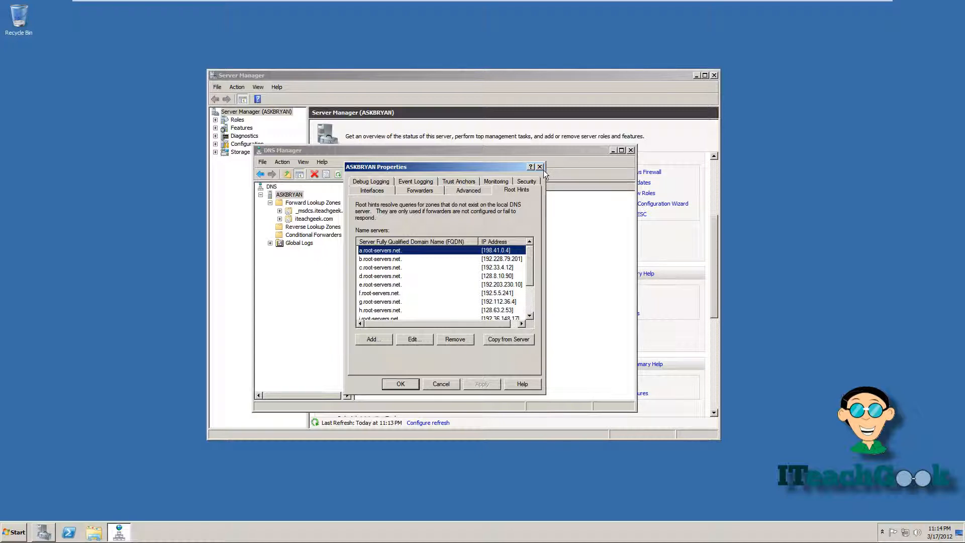
mouse_move(540, 167)
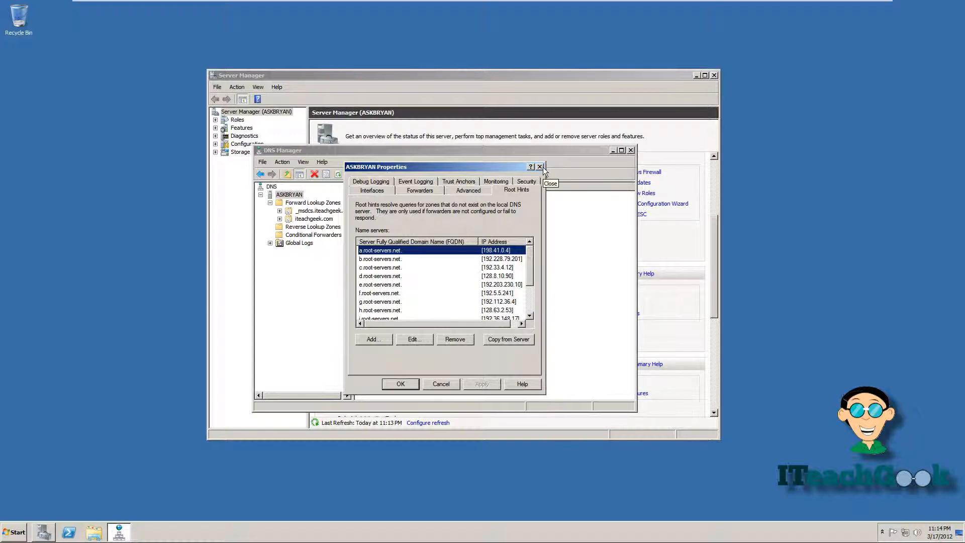
left_click(540, 166)
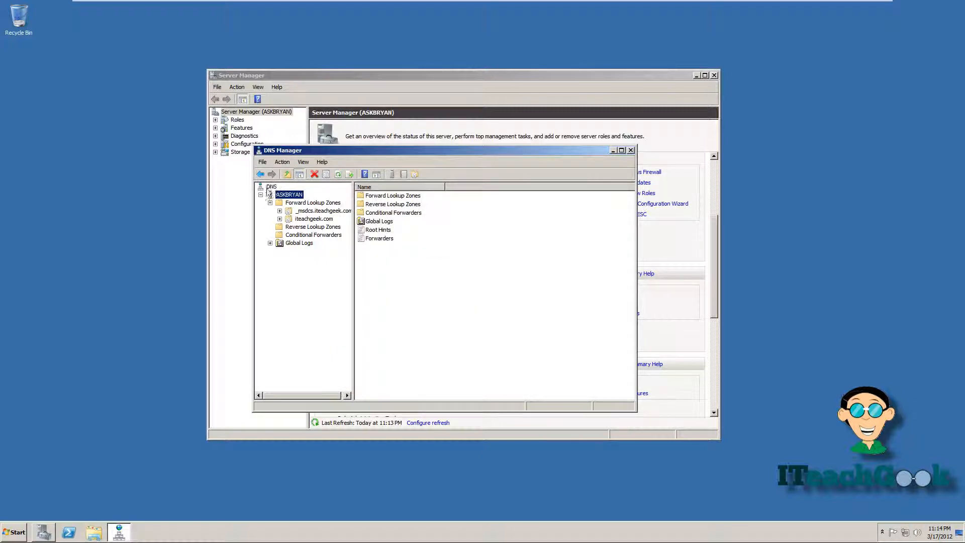
left_click(321, 210)
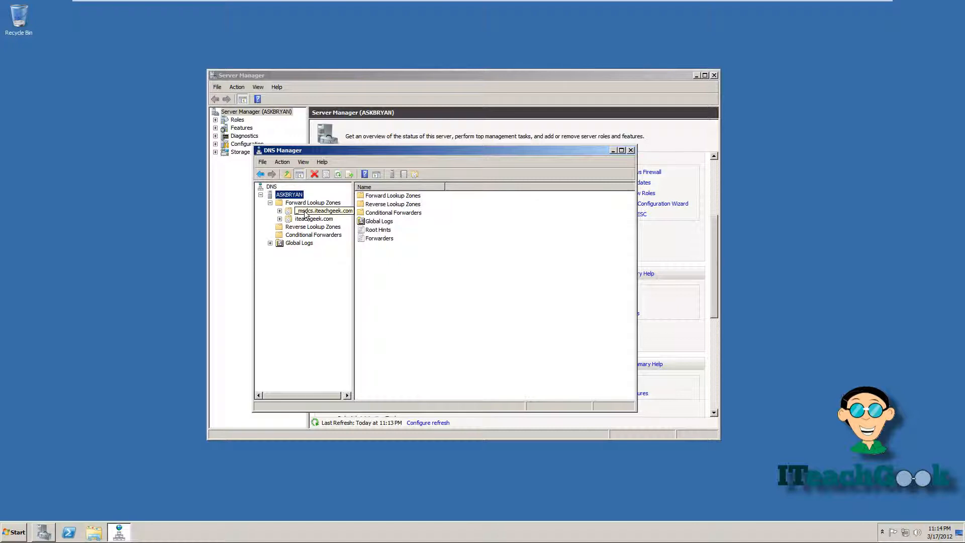